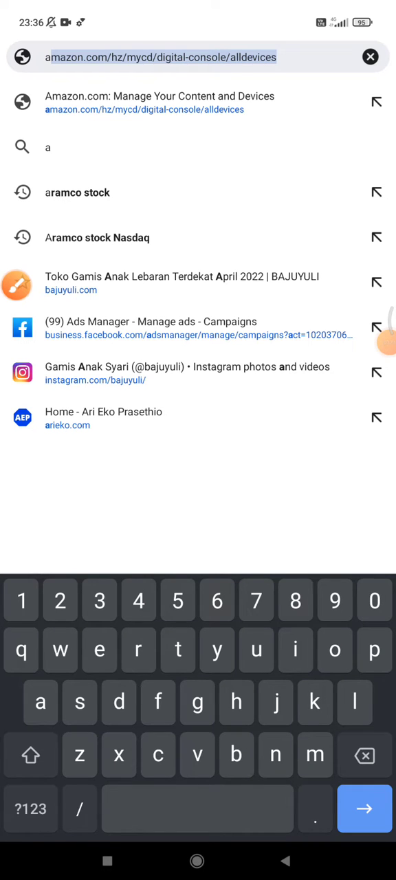
# Step: Delete the aramco stock and bajuyuli.com suggestions from the address-bar history via the removal dialog
pyautogui.click(77, 193)
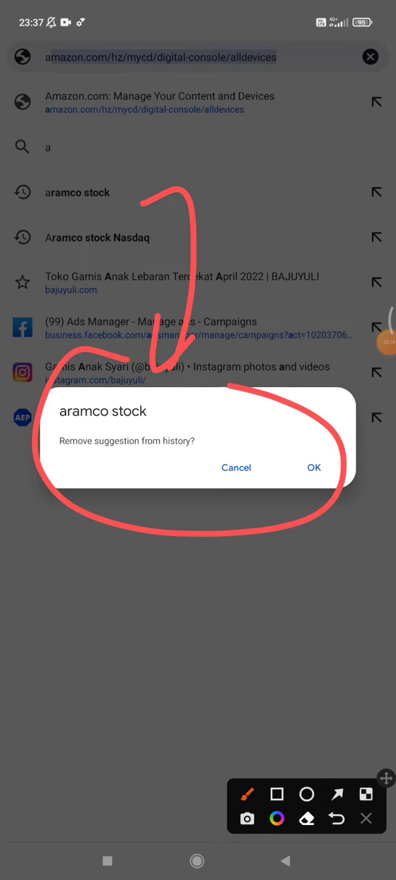
pyautogui.click(314, 468)
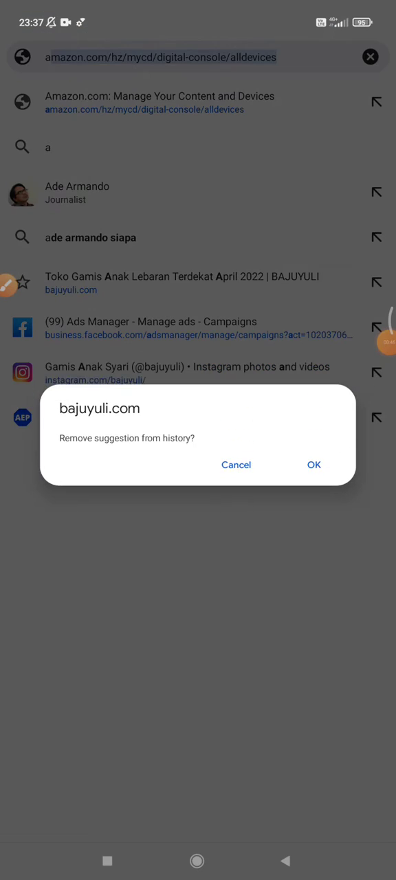
pyautogui.click(314, 465)
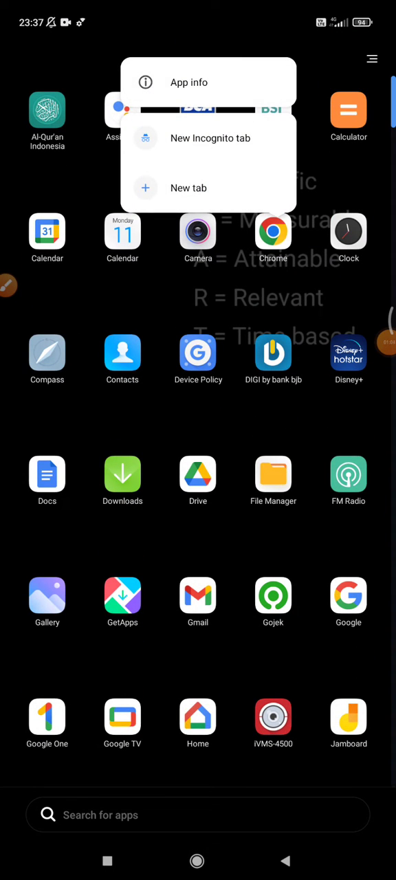
# Step: Open Chrome's App info from the launcher to reach its 1.09GB storage details
pyautogui.click(188, 82)
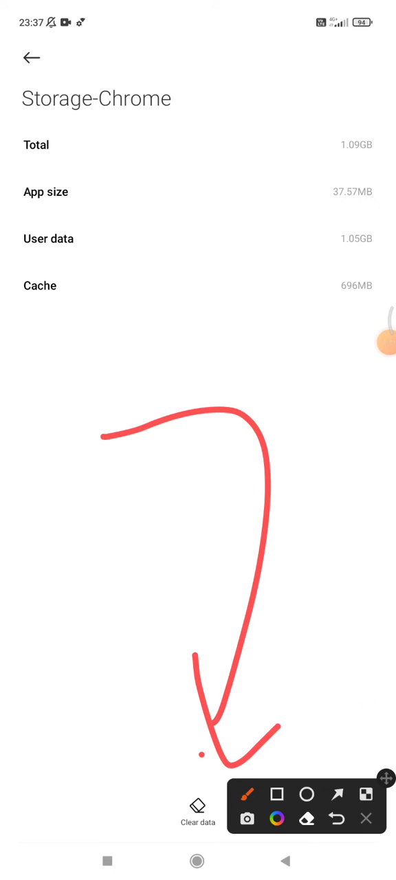
# Step: View the Clear data choices, cancel them, and return to Chrome's App info page
pyautogui.click(198, 812)
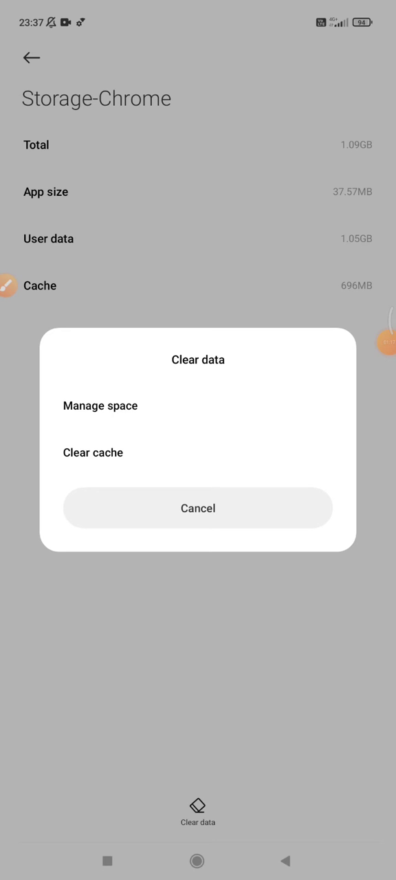
pyautogui.click(198, 509)
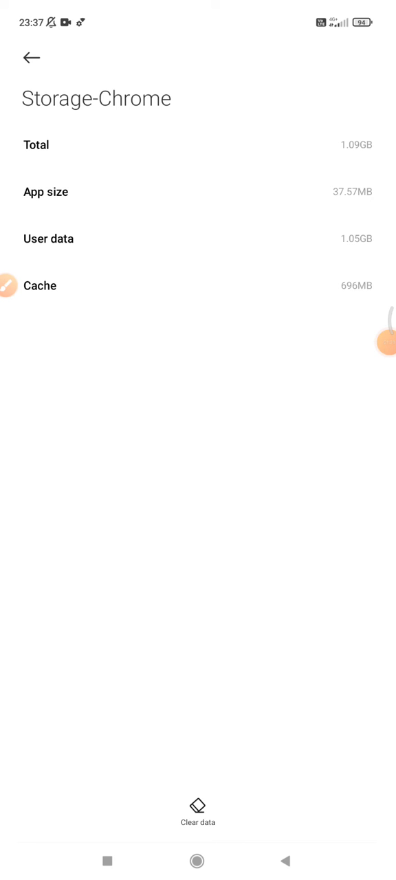
pyautogui.click(286, 861)
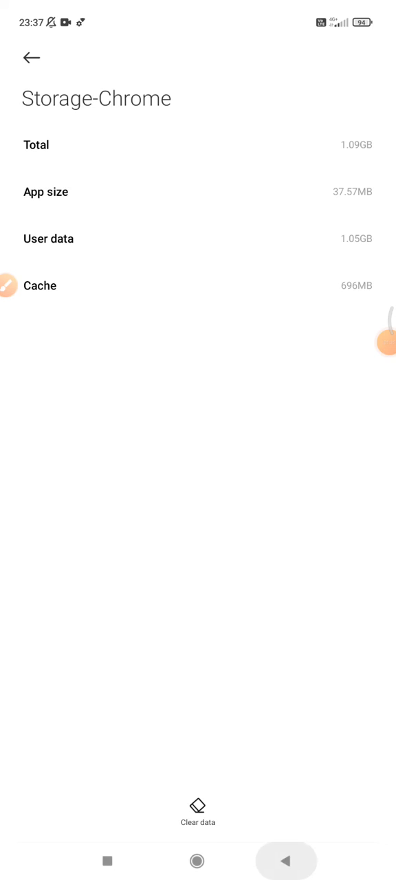
pyautogui.click(32, 57)
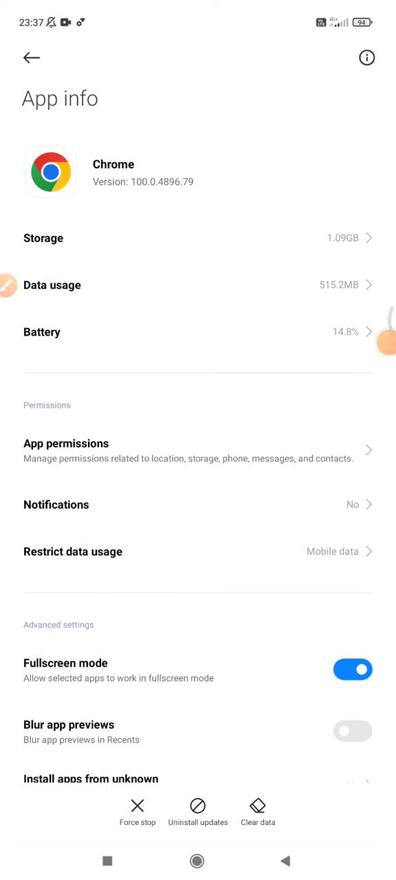